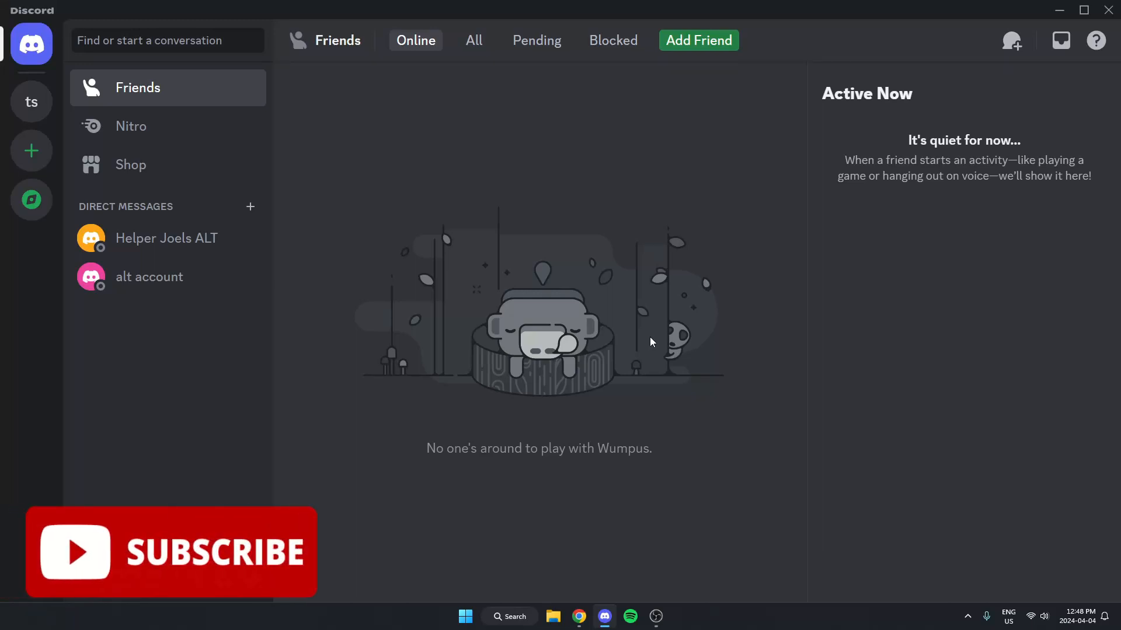
mouse_move(649, 343)
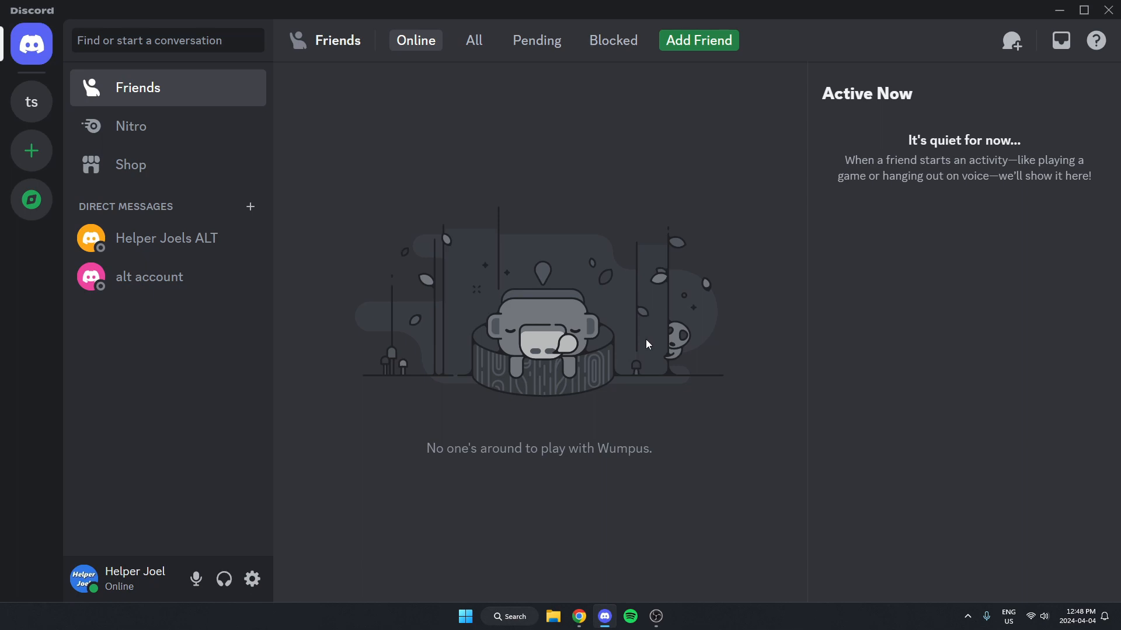
mouse_move(645, 345)
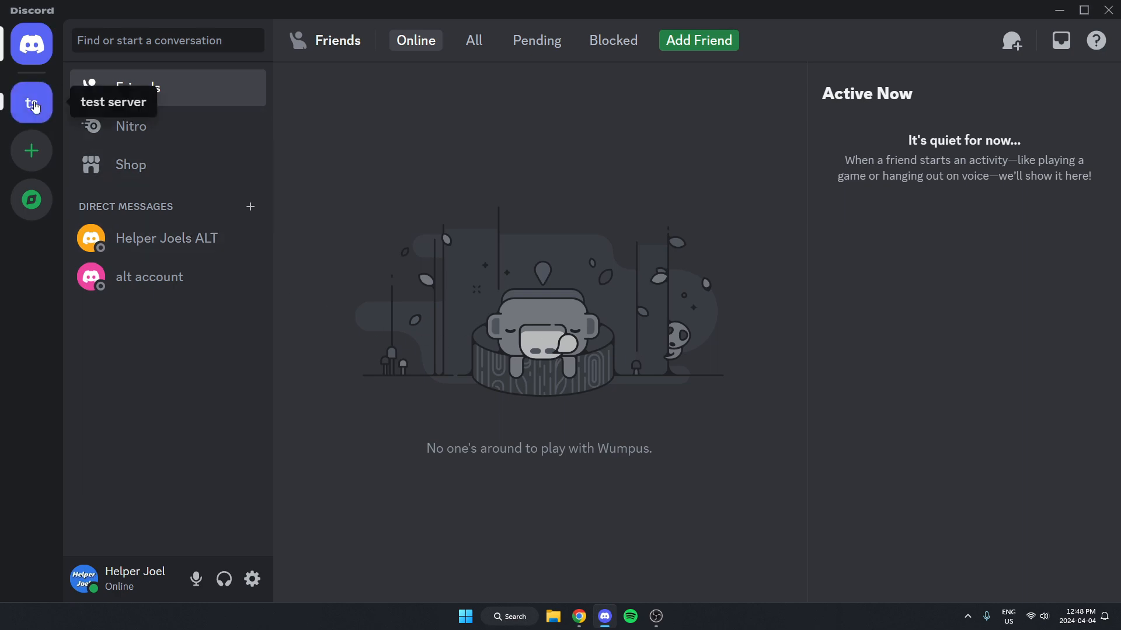
Step: Switch to the test server from the server sidebar
click(32, 102)
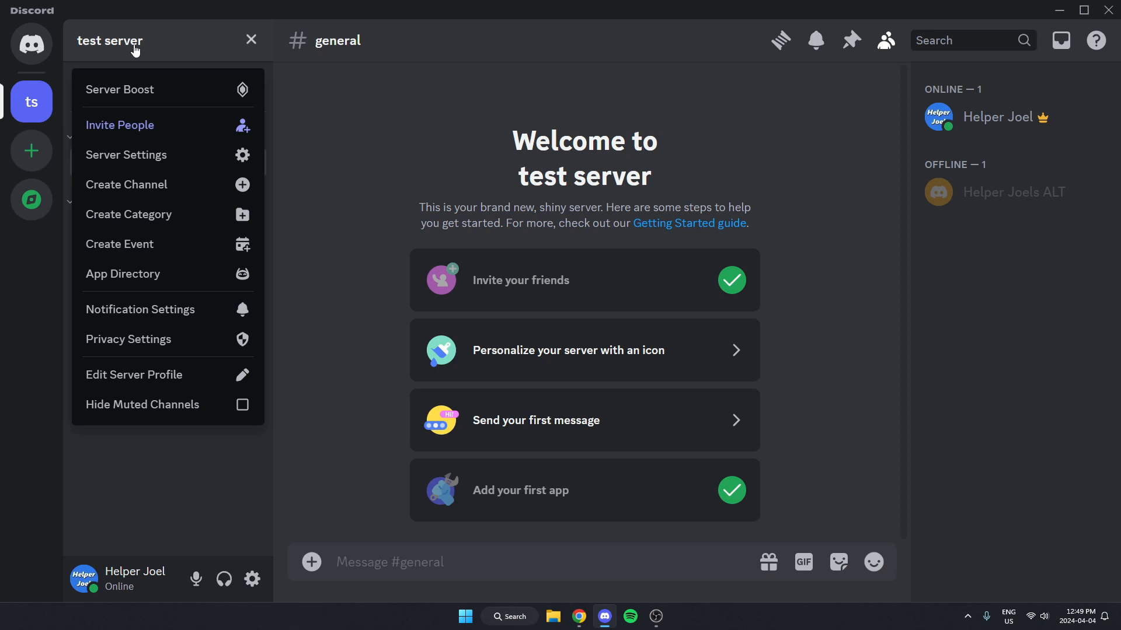
mouse_move(168, 273)
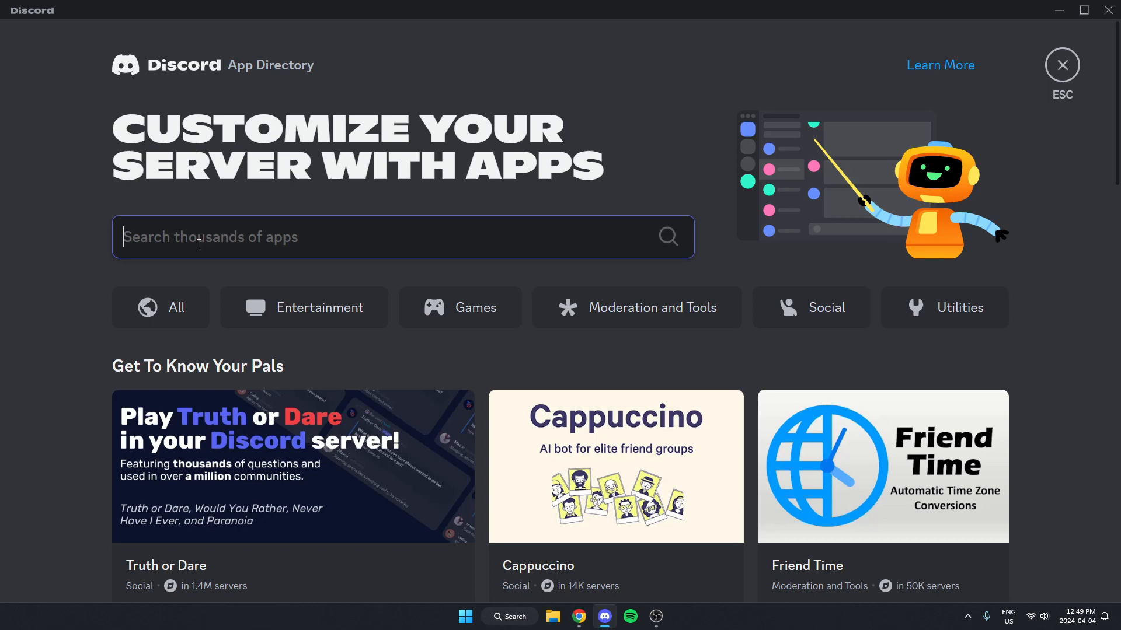
Step: Search the App Directory for 'serverstats' and open the ServerStats app page
text(serverstats)
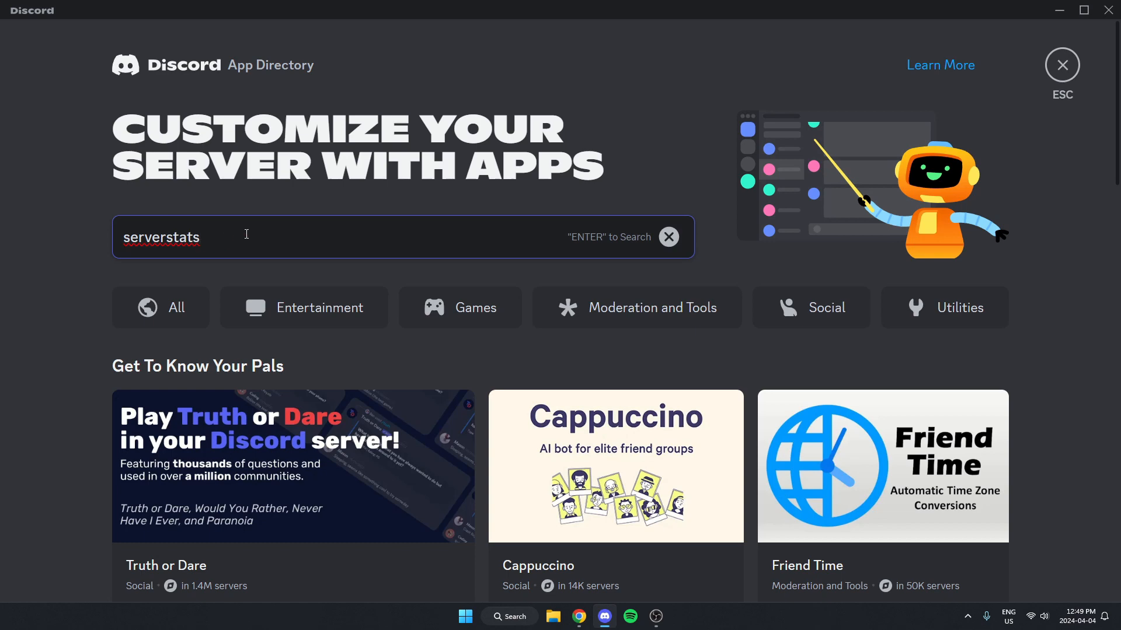
mouse_move(248, 239)
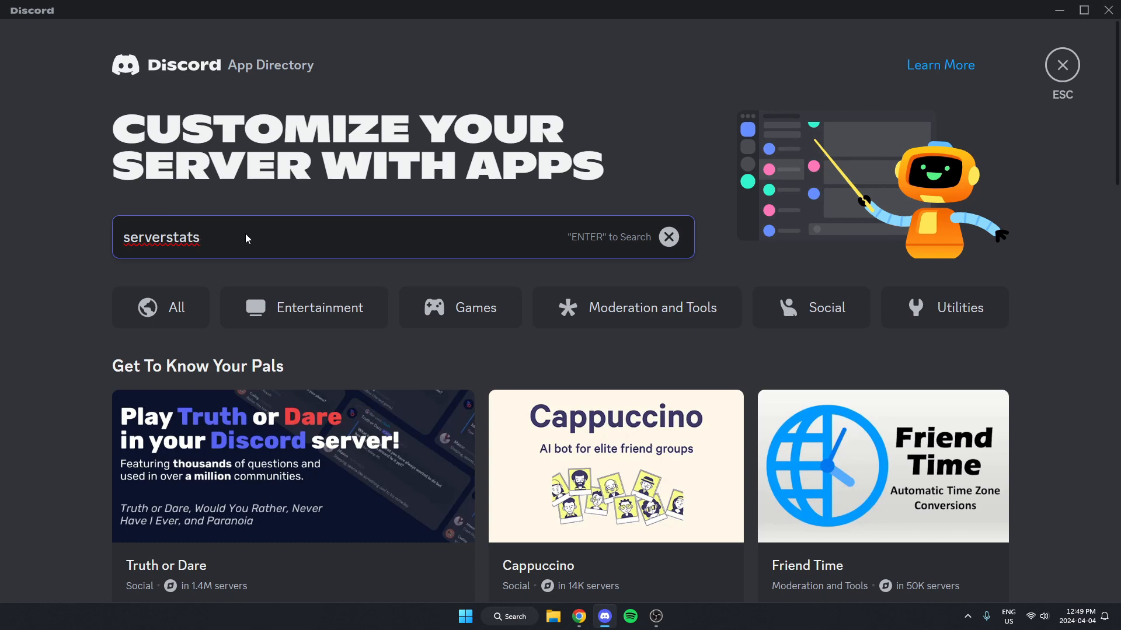
key(enter)
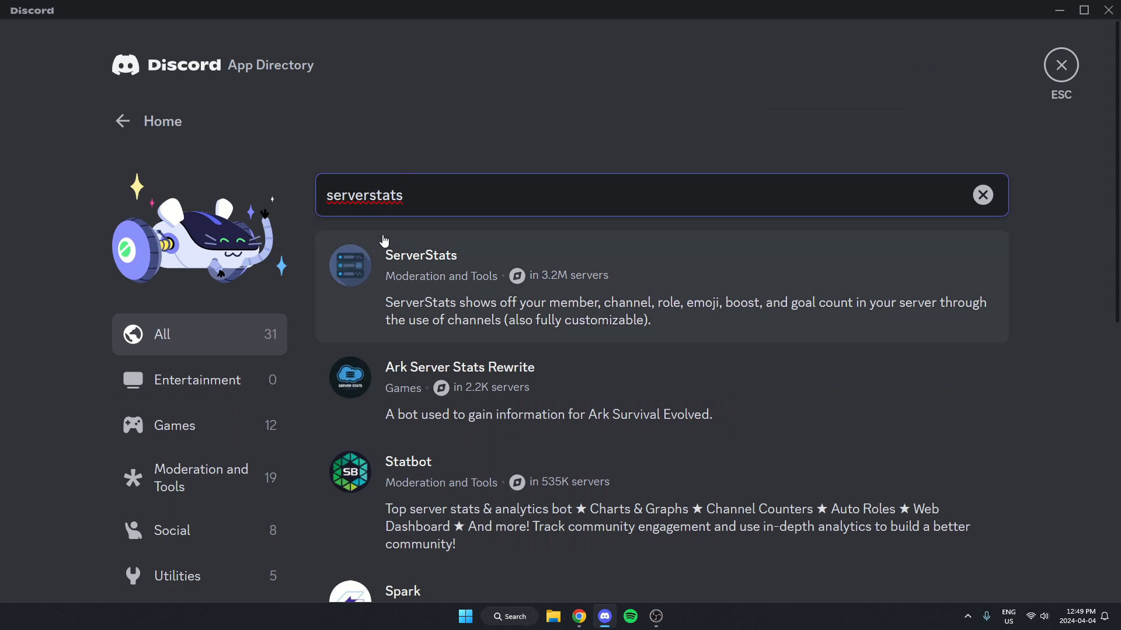
mouse_move(490, 270)
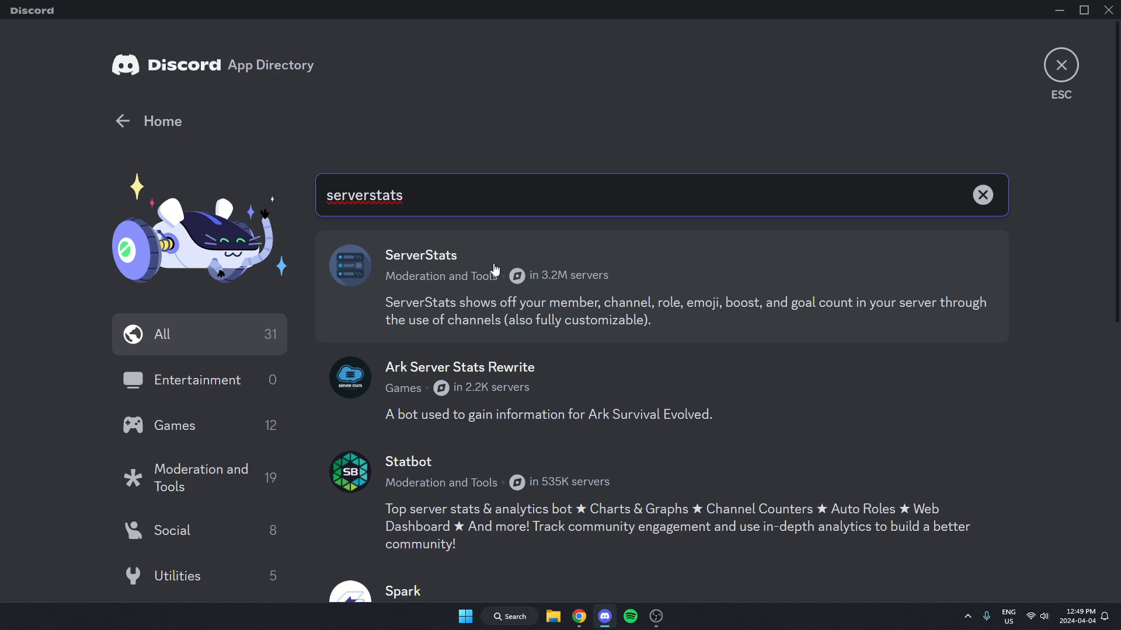
click(420, 255)
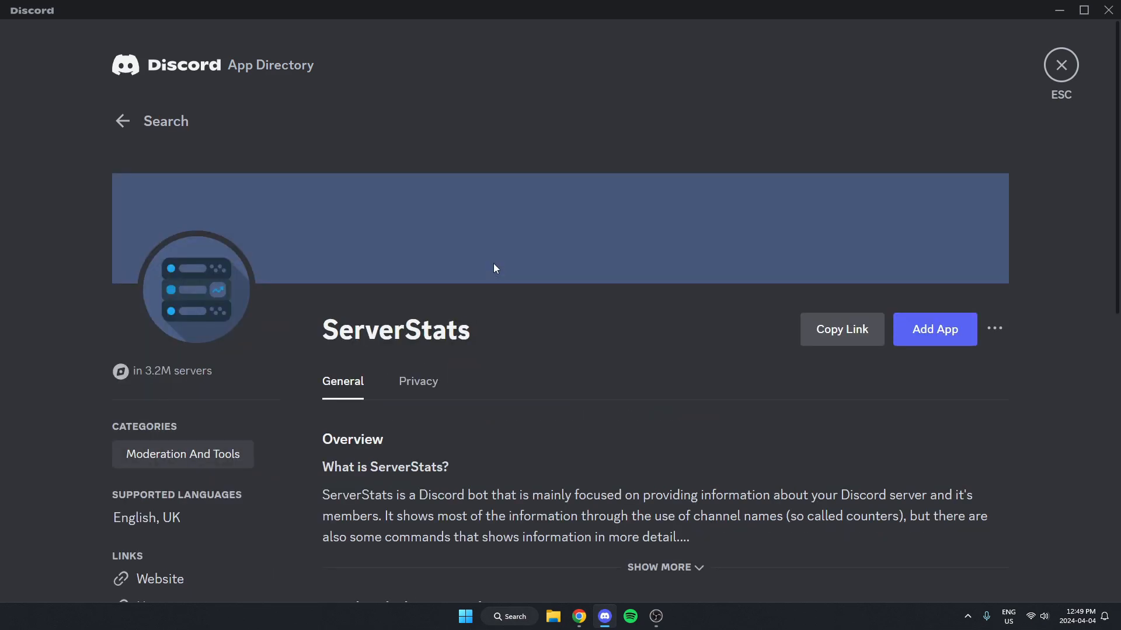
mouse_move(600, 351)
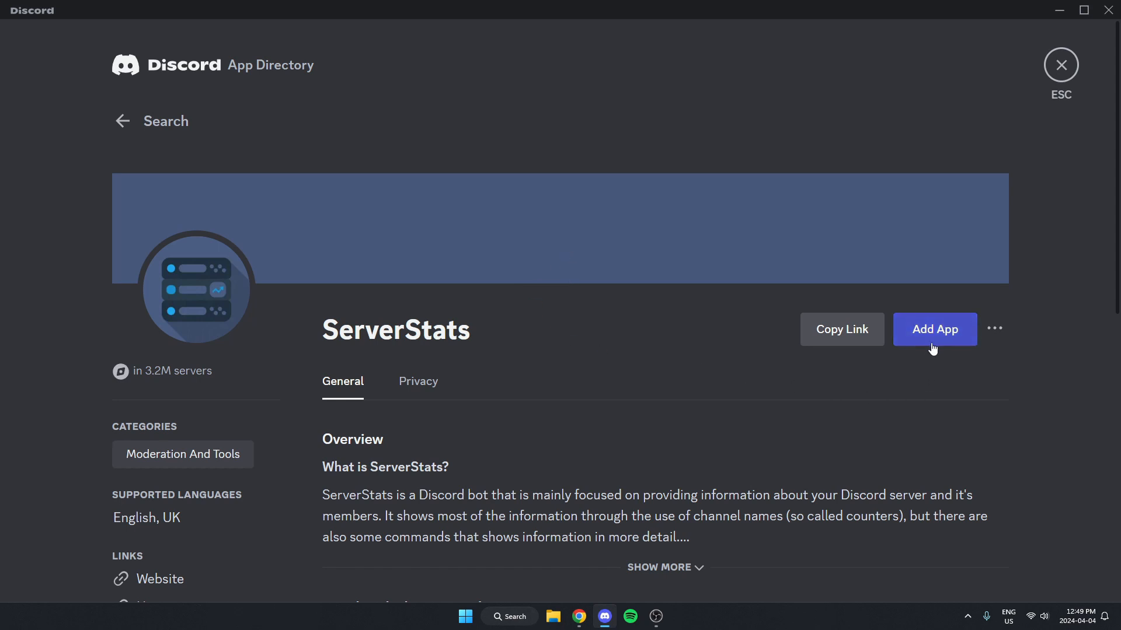
Step: Authorize ServerStats on the test server with its requested permissions and return to #general
click(934, 329)
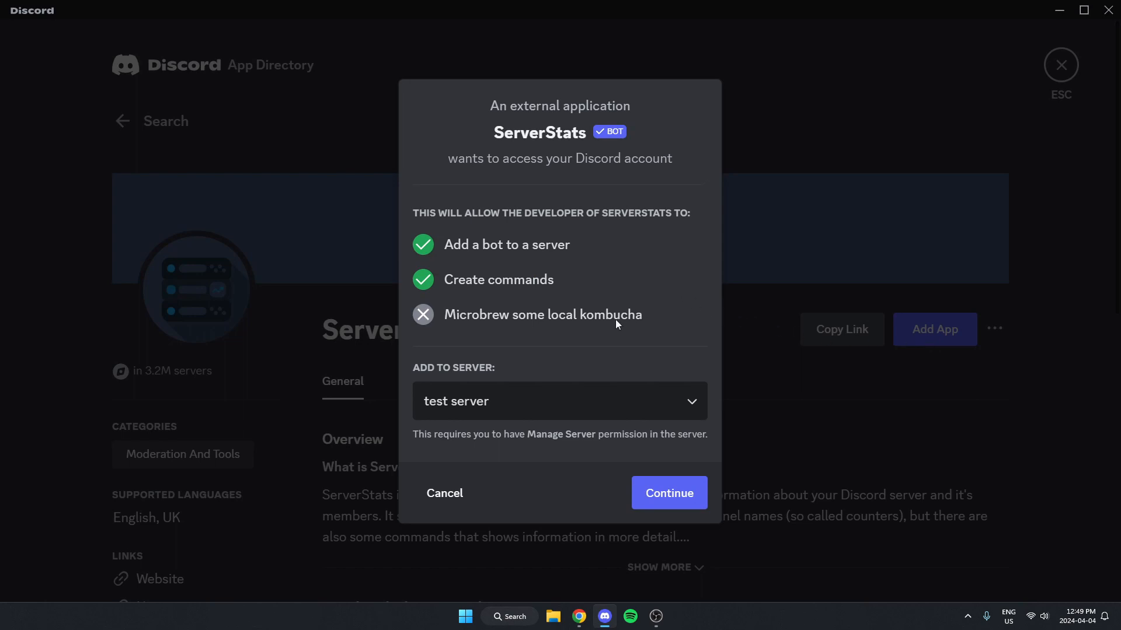
mouse_move(637, 470)
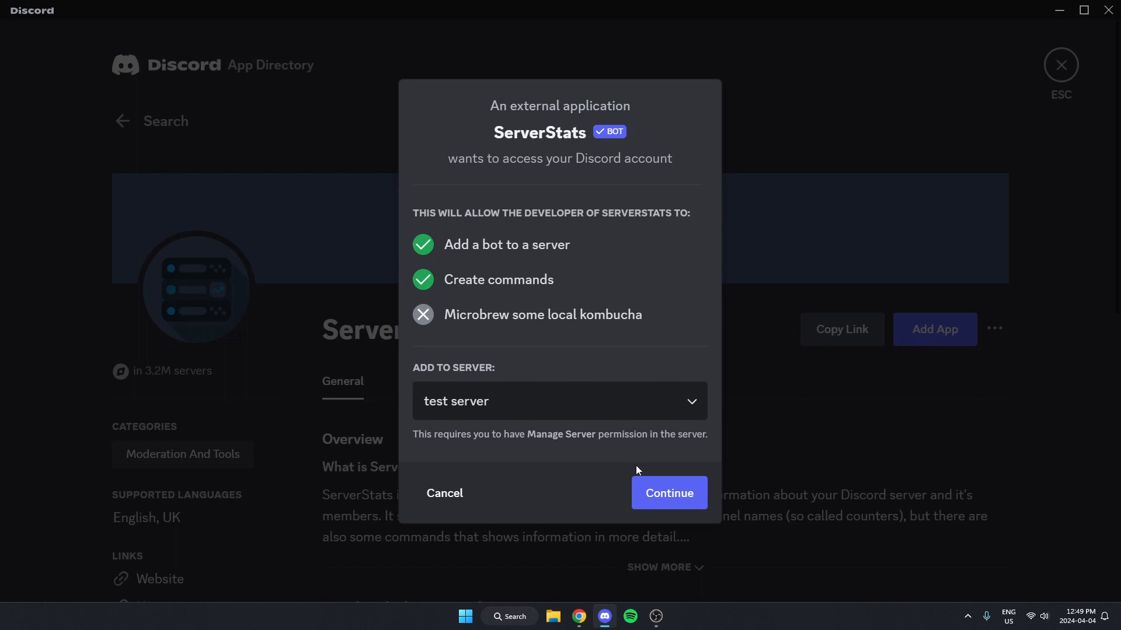
click(667, 493)
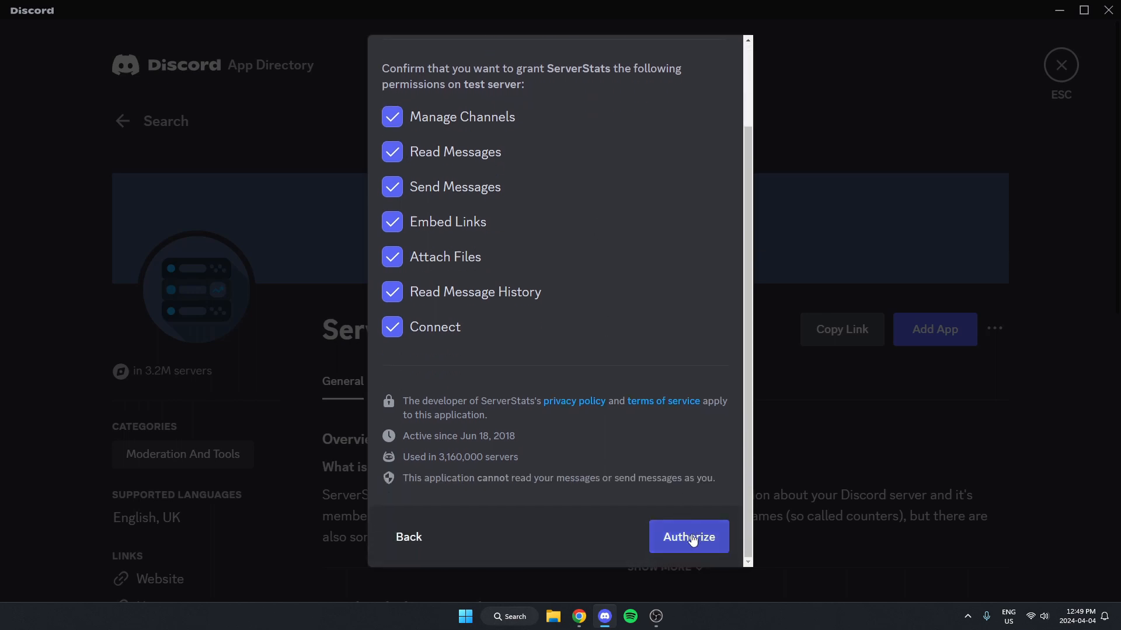
click(686, 537)
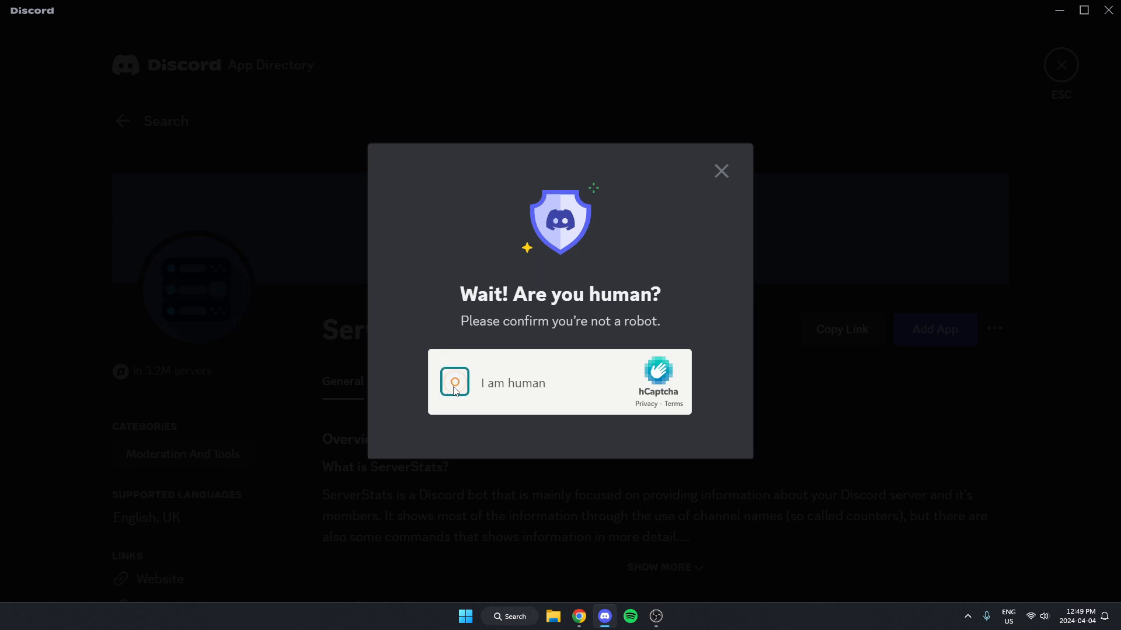
click(454, 383)
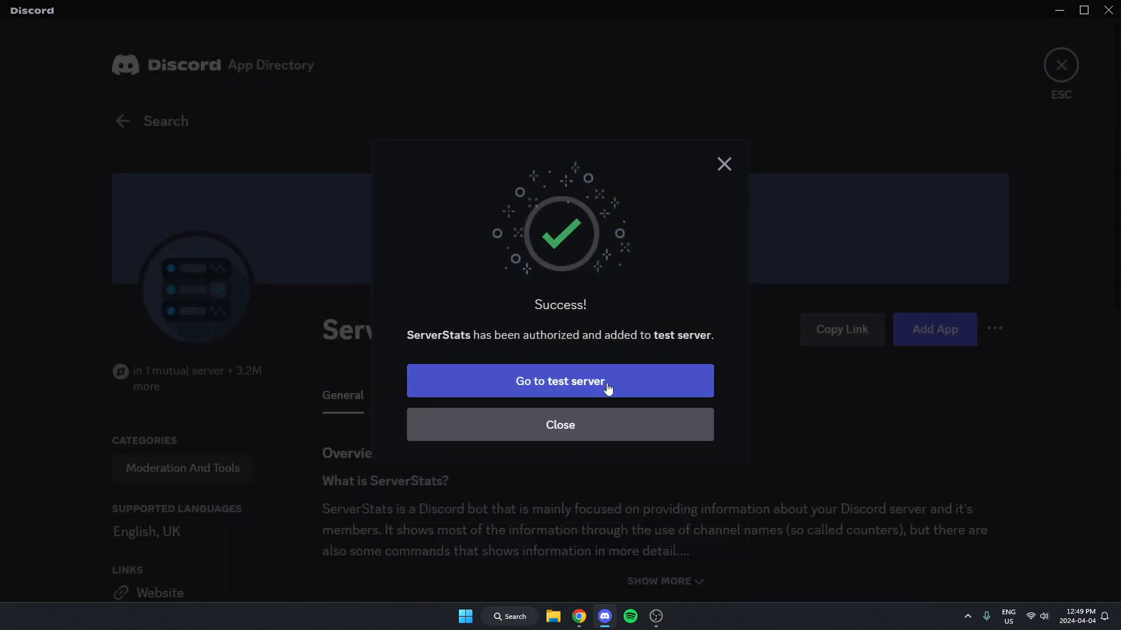
click(559, 380)
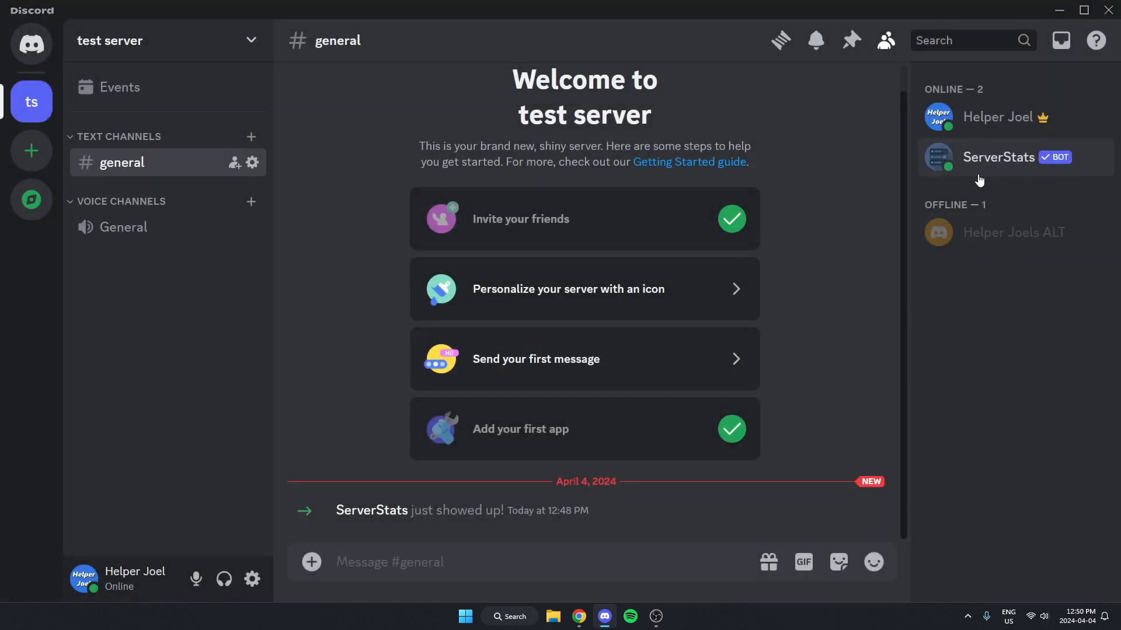
mouse_move(501, 563)
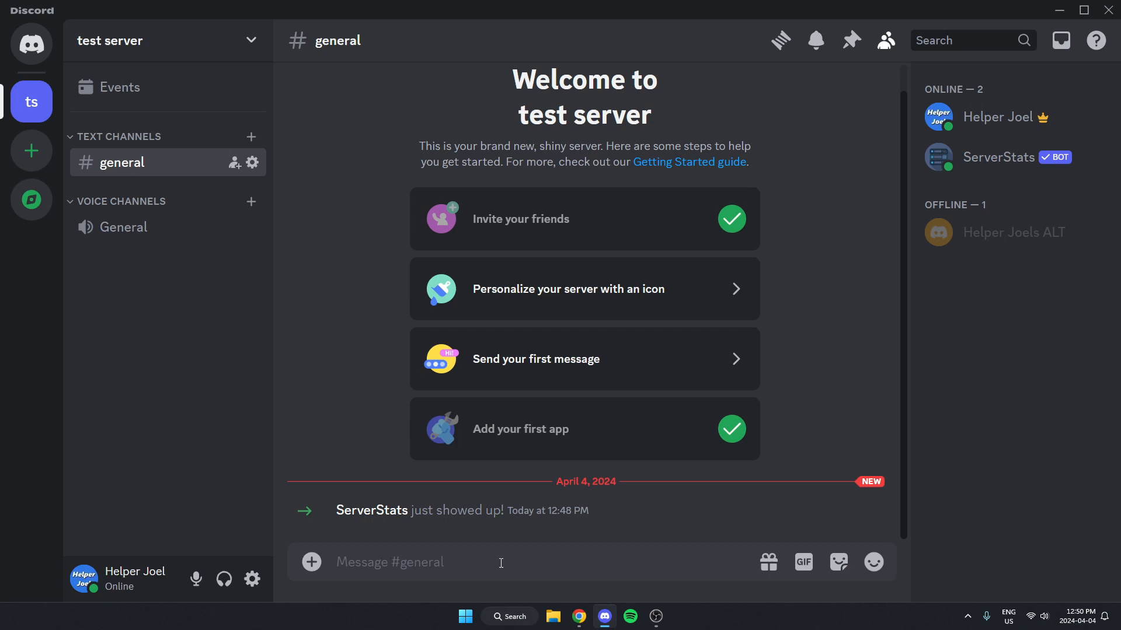
mouse_move(489, 552)
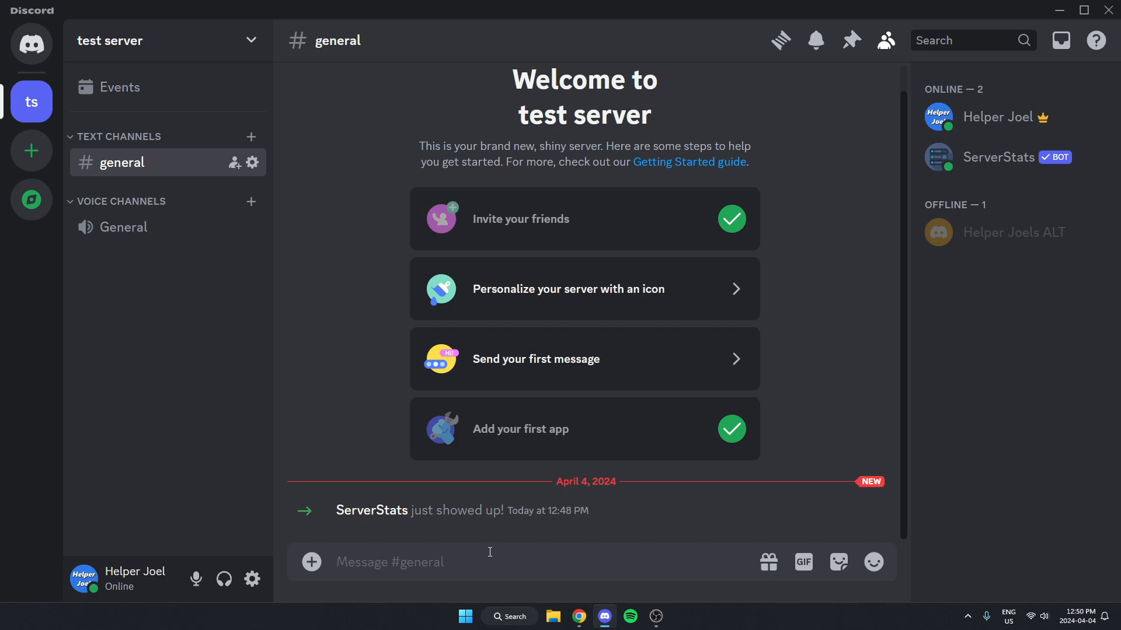
Step: Enter the /counter create slash command in the #general message box
text(/)
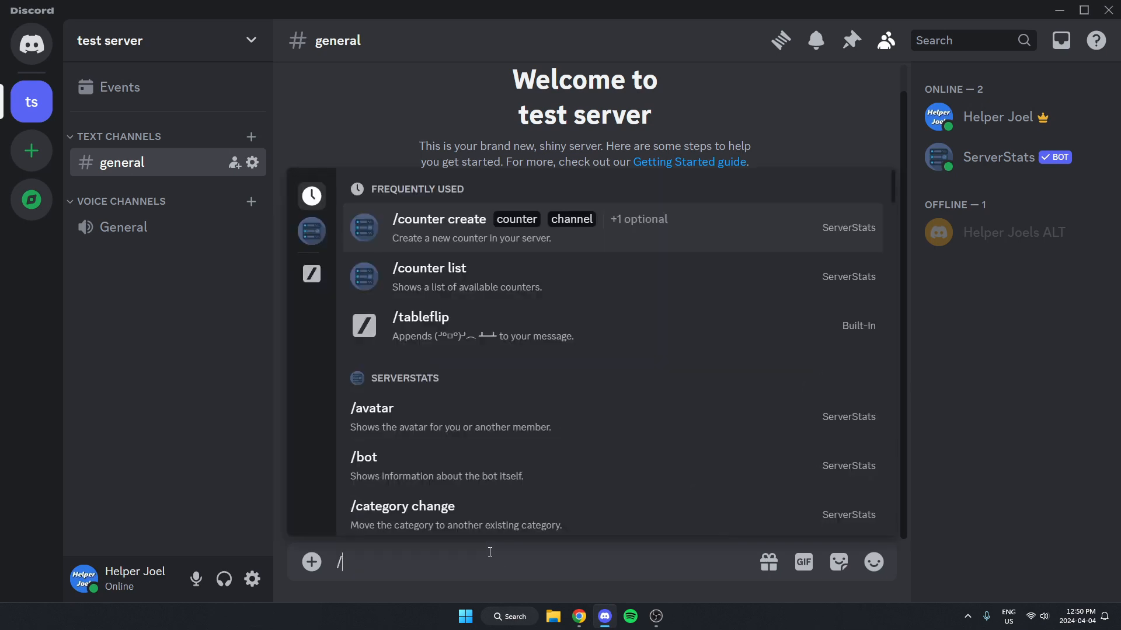
text(counter)
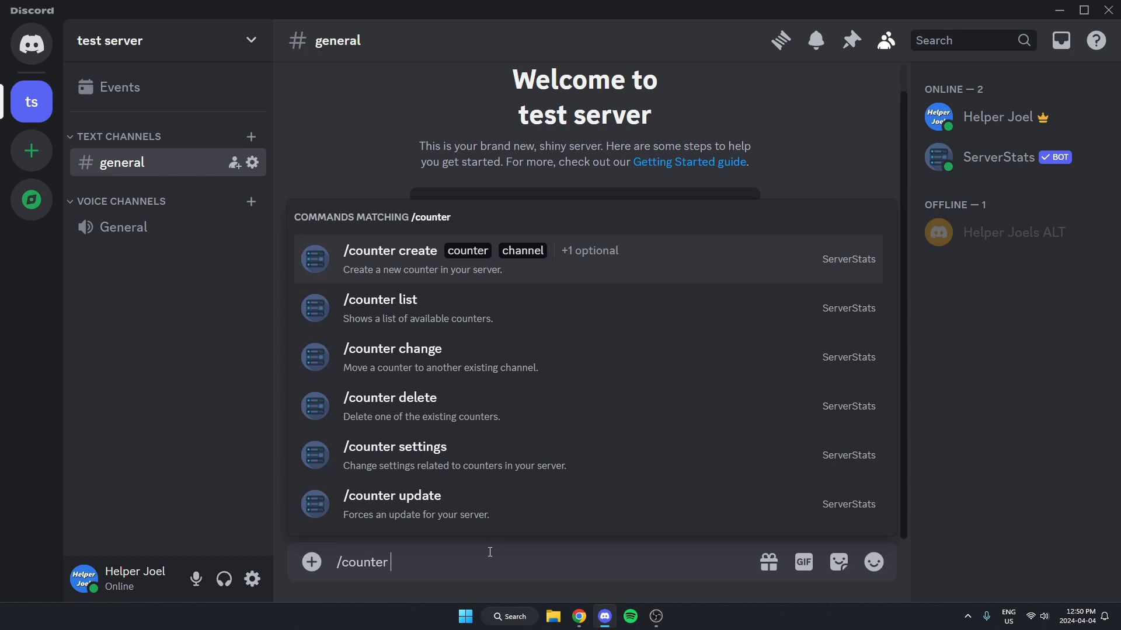
text(create)
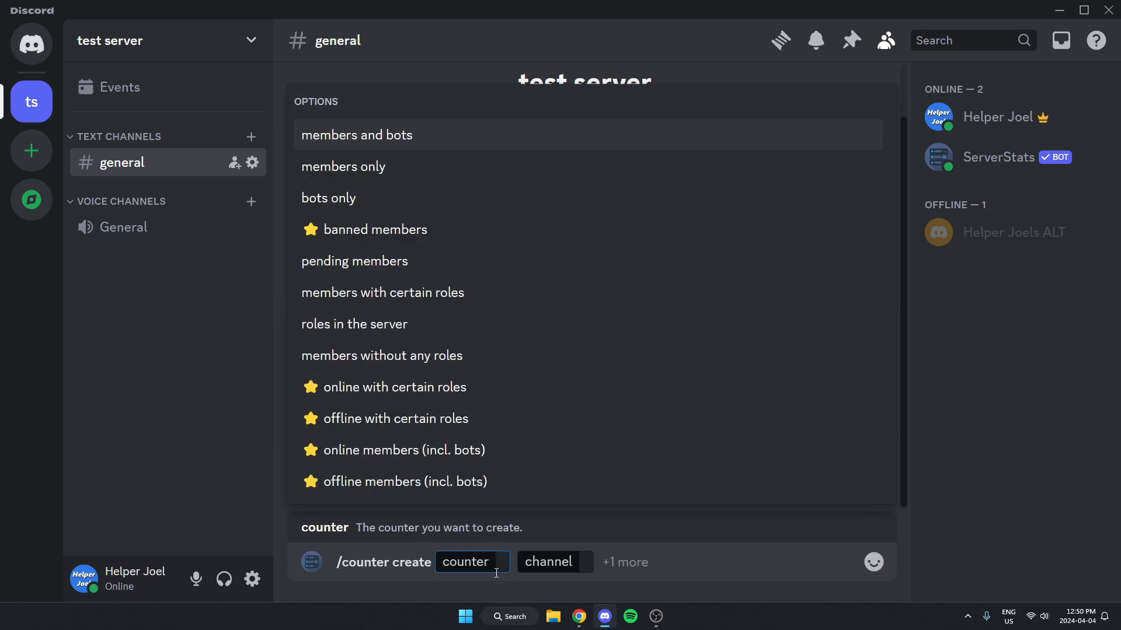
mouse_move(448, 481)
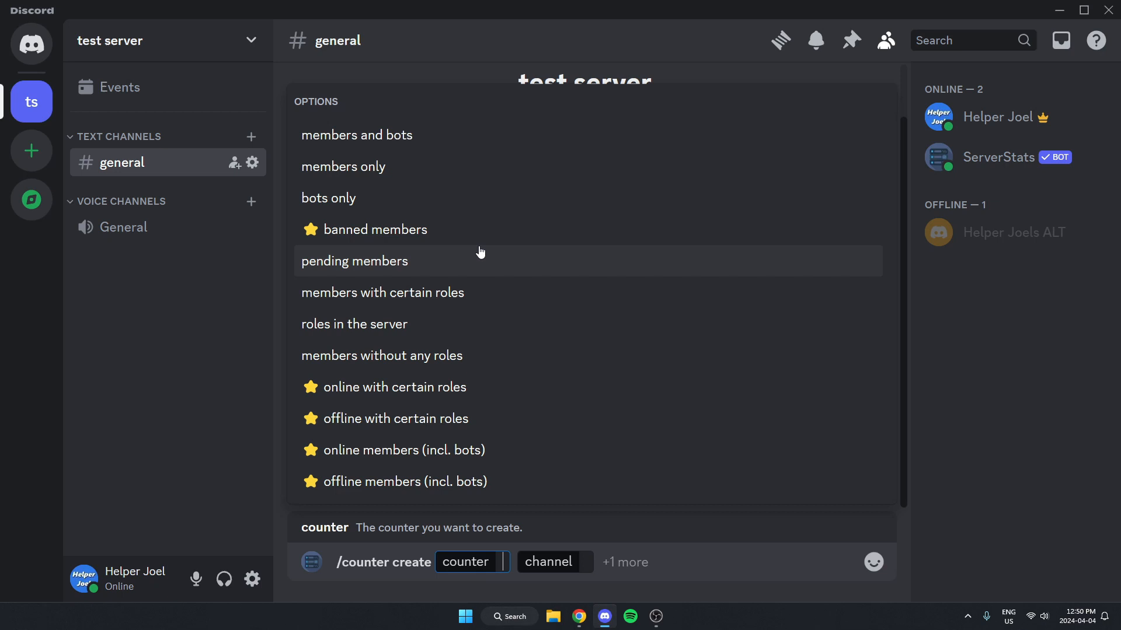
mouse_move(440, 202)
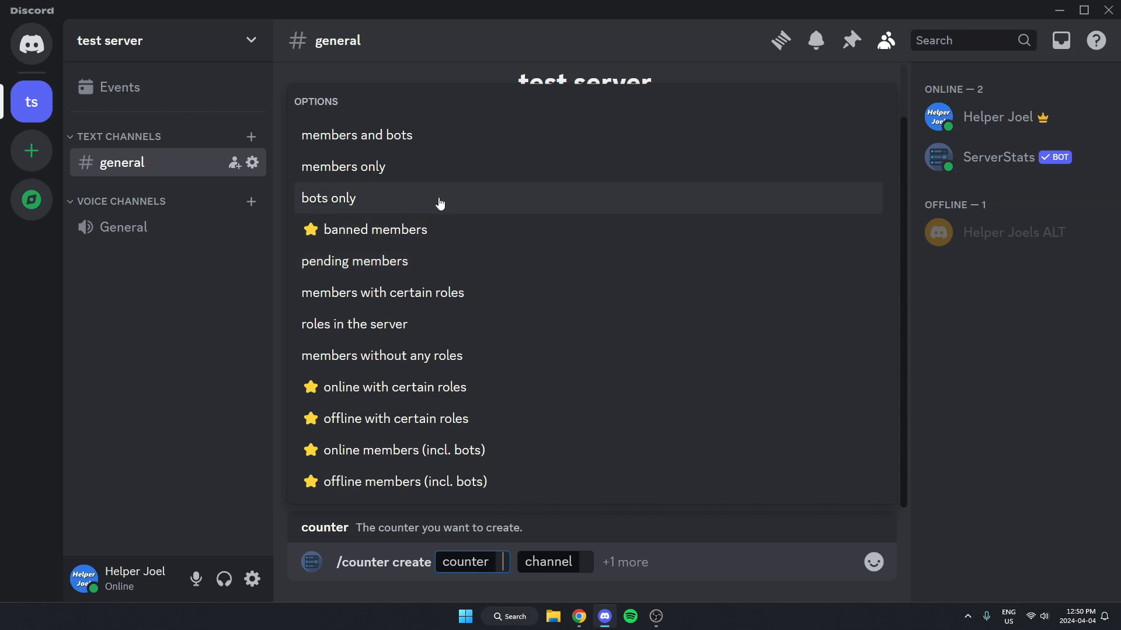
mouse_move(399, 167)
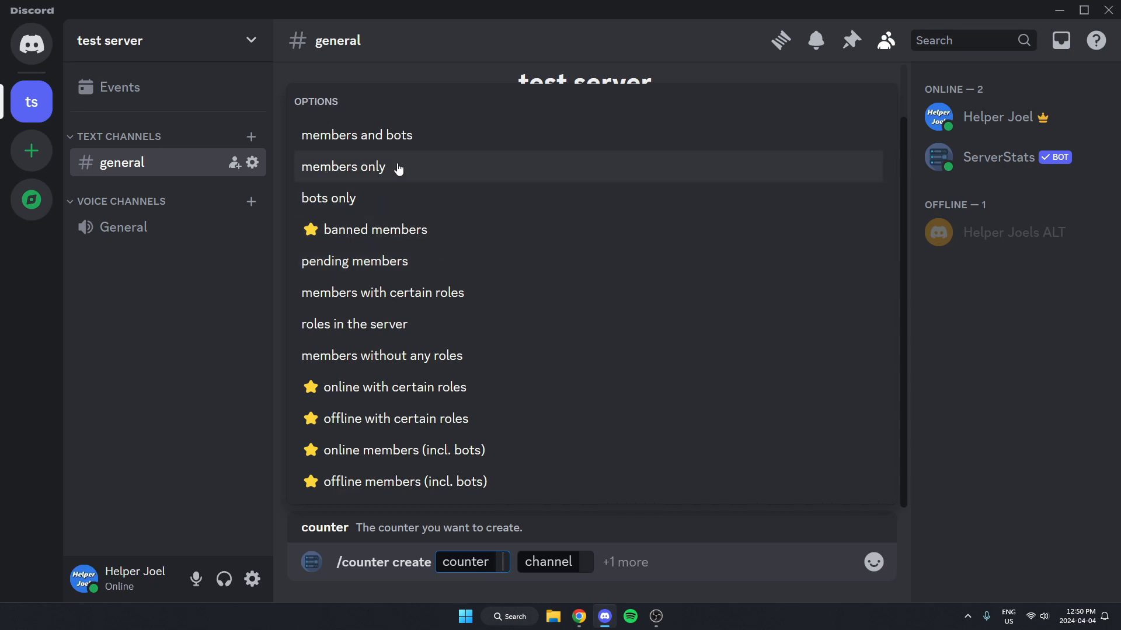
mouse_move(440, 170)
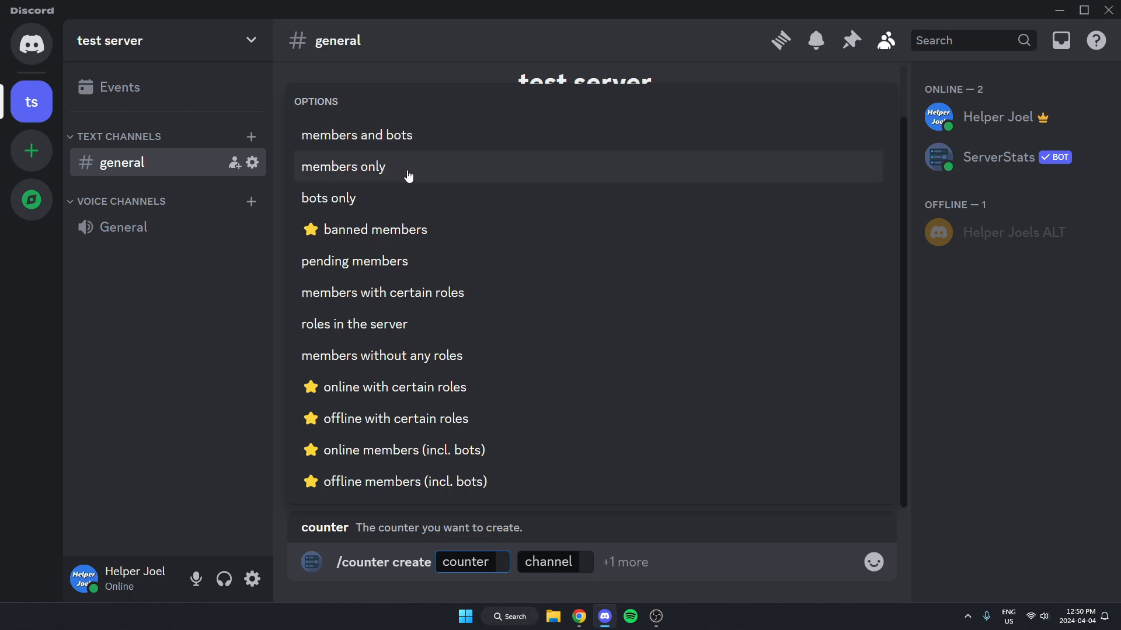
mouse_move(416, 176)
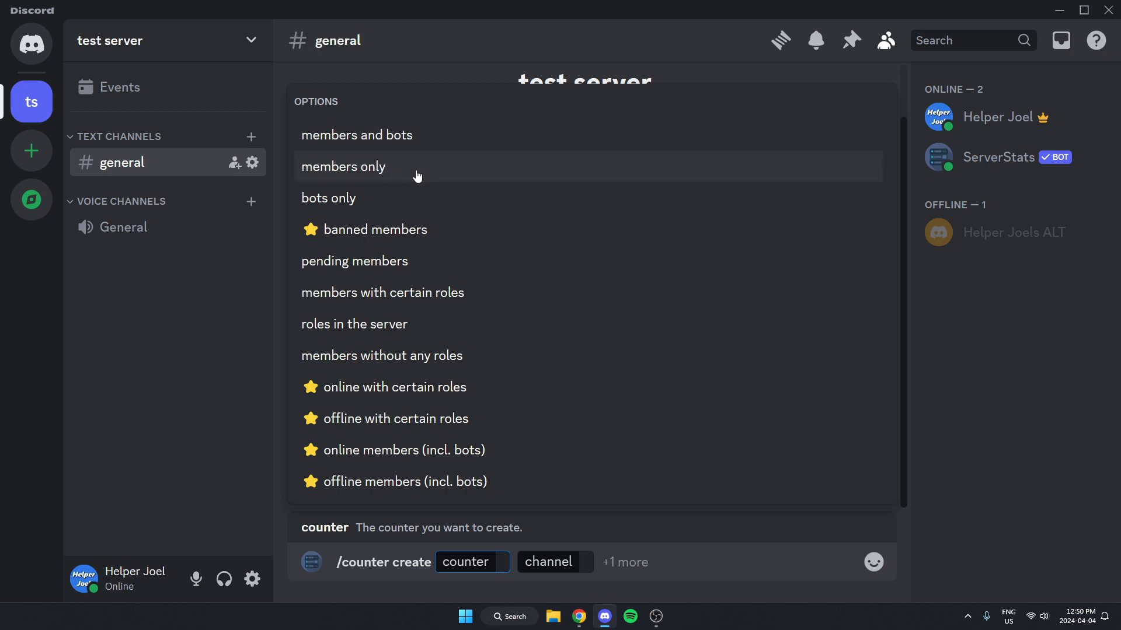
Step: Choose 'members only' as the counter and 'voice channel (recommended)' as the channel type
click(344, 167)
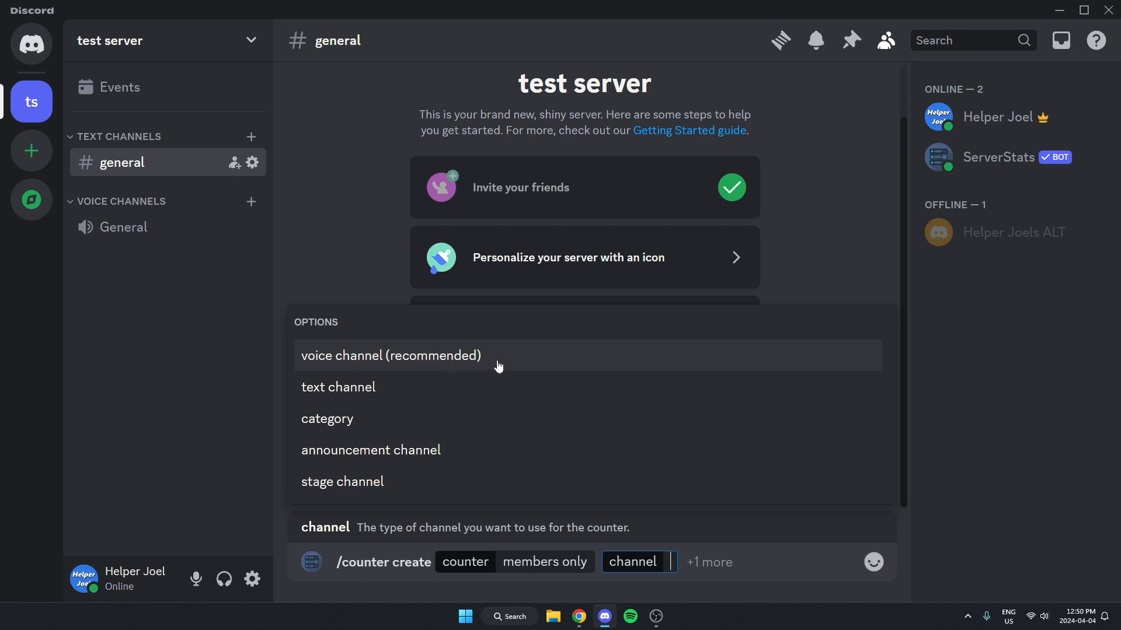
click(391, 355)
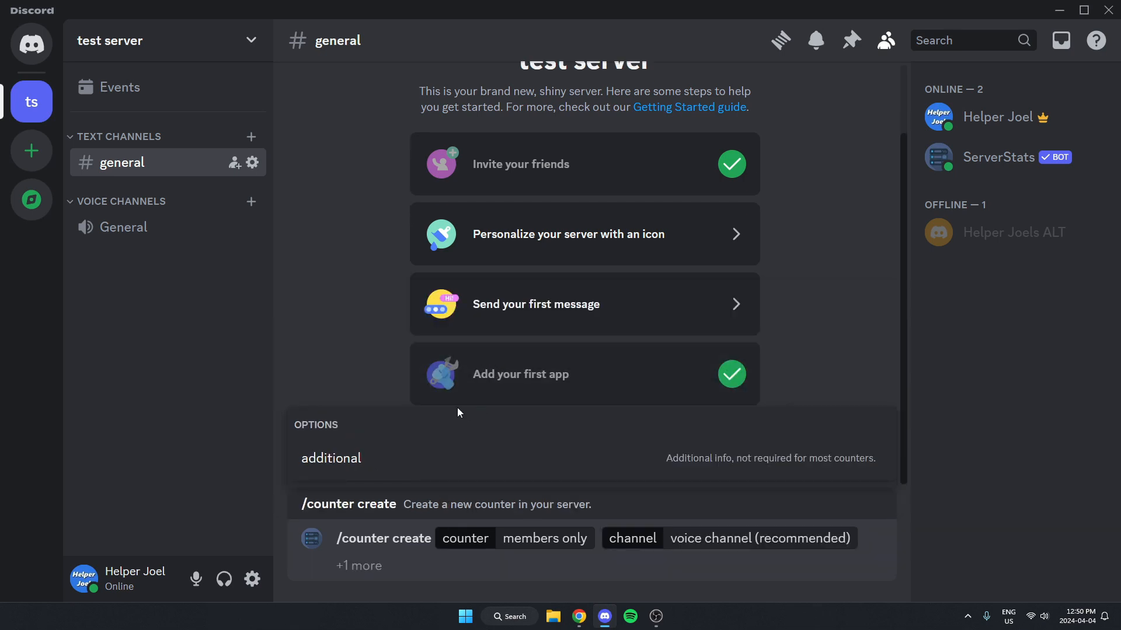
mouse_move(371, 364)
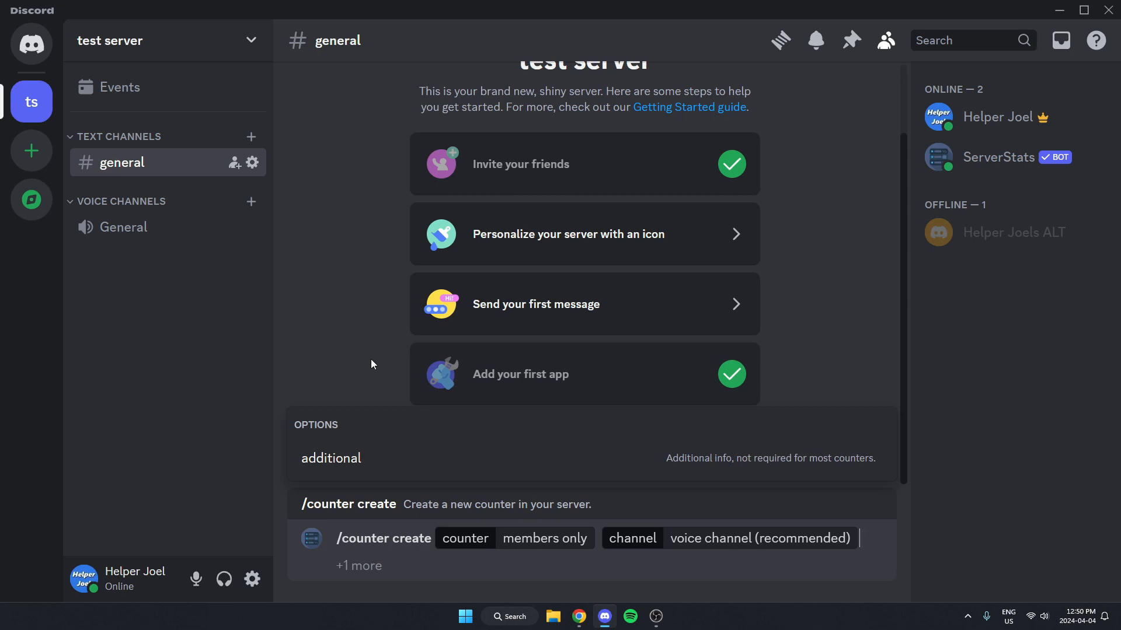
Step: Send /counter create so a 'Members: 2' voice channel appears in the sidebar
key(Enter)
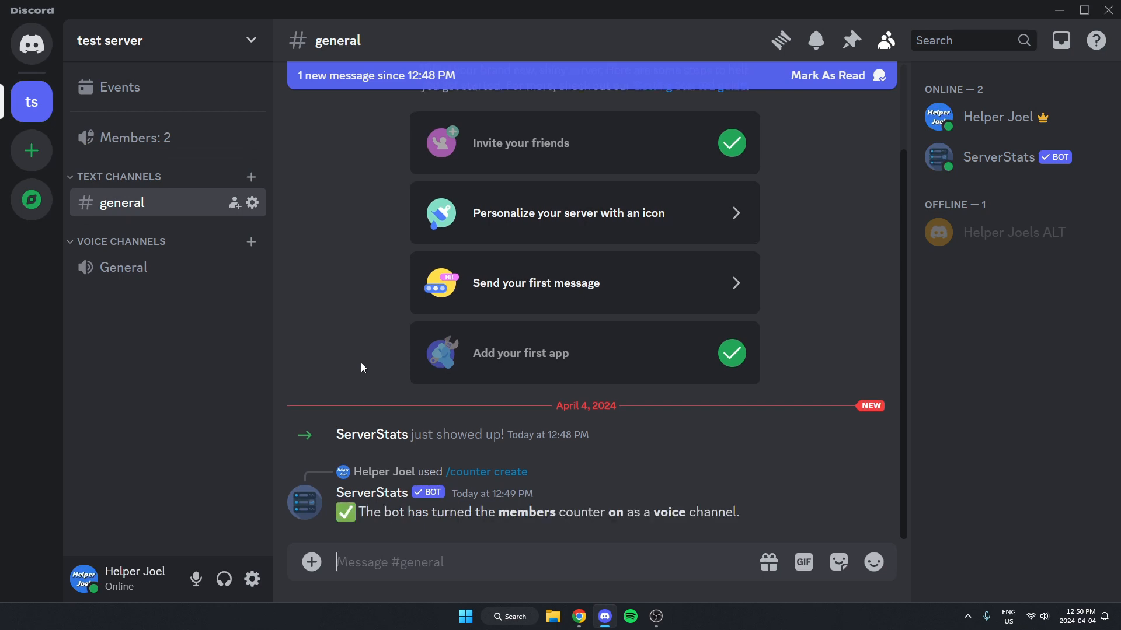
mouse_move(368, 508)
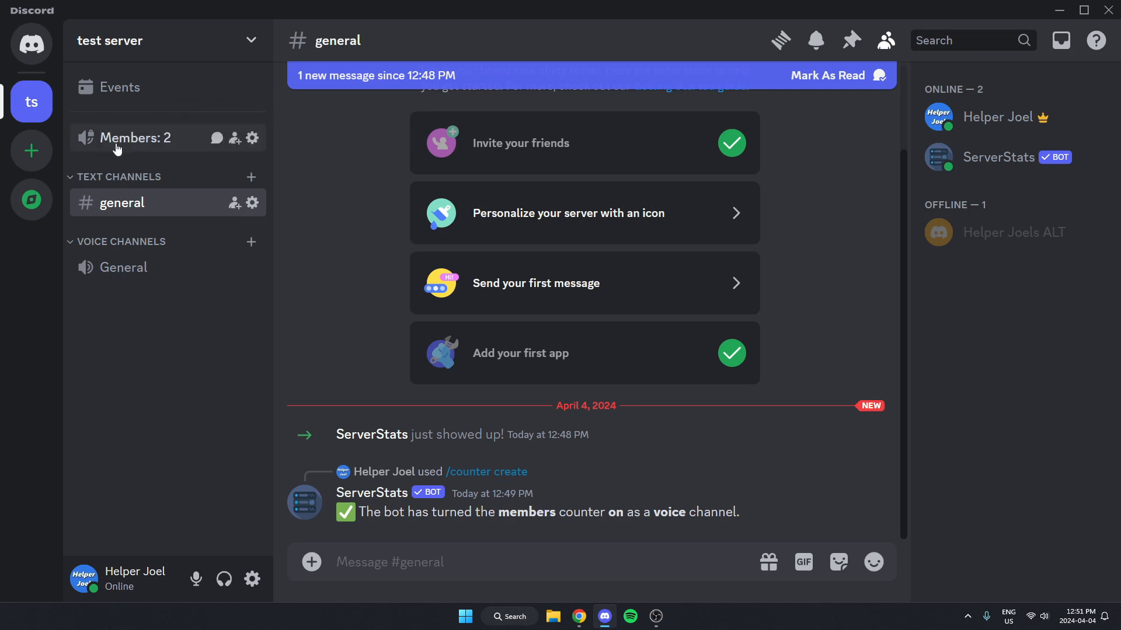
mouse_move(163, 158)
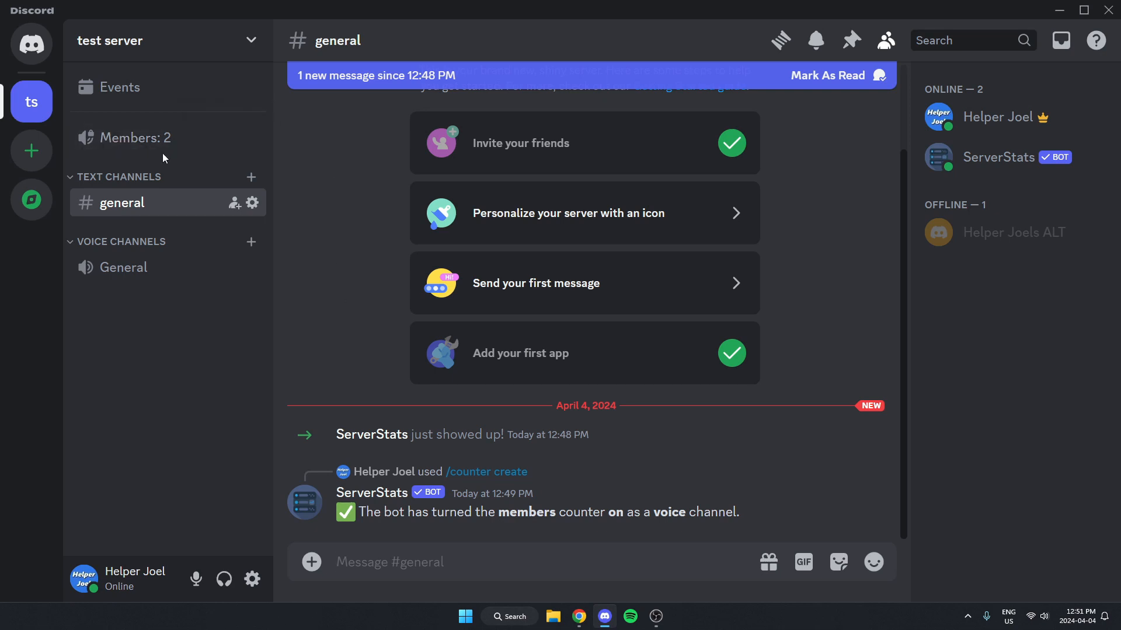
mouse_move(367, 335)
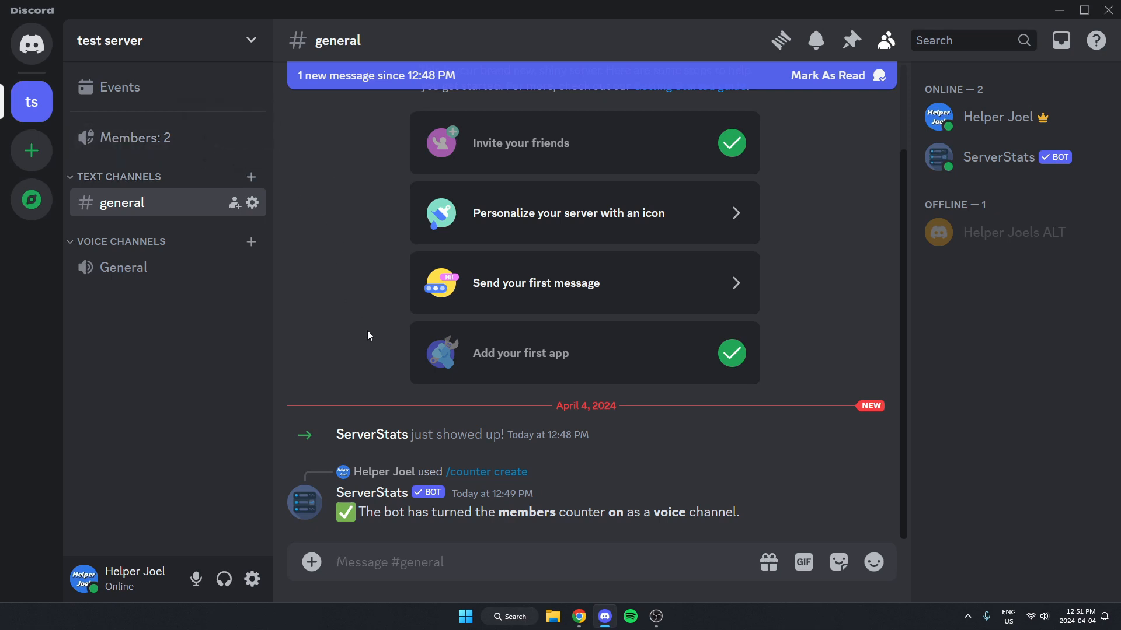